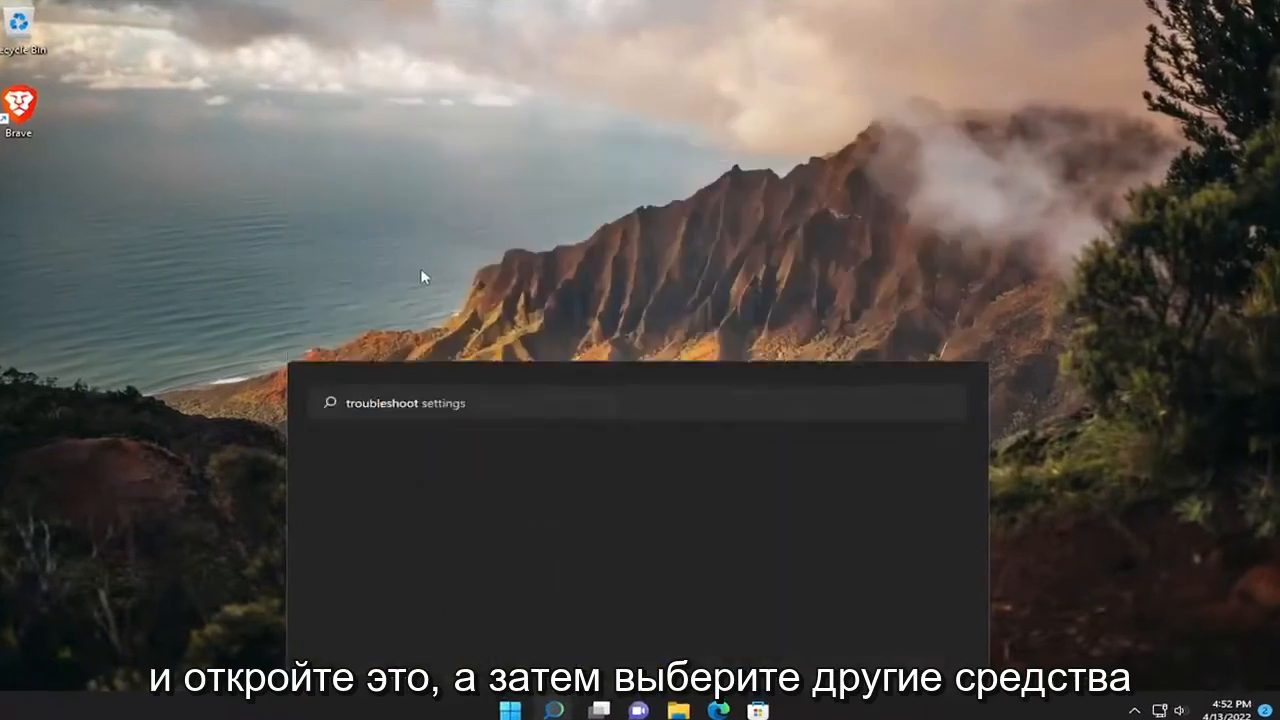
Step: Go to Troubleshoot settings and show the Other troubleshooters list with Windows Update
click(404, 404)
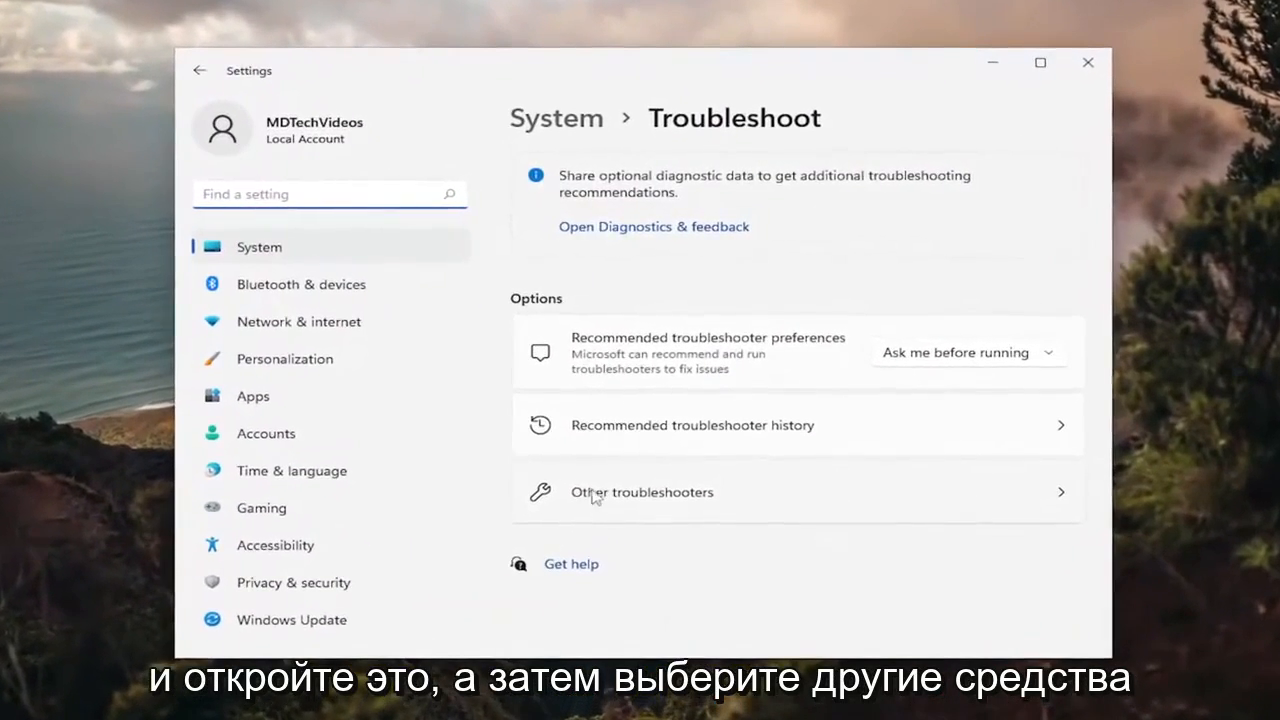
click(640, 492)
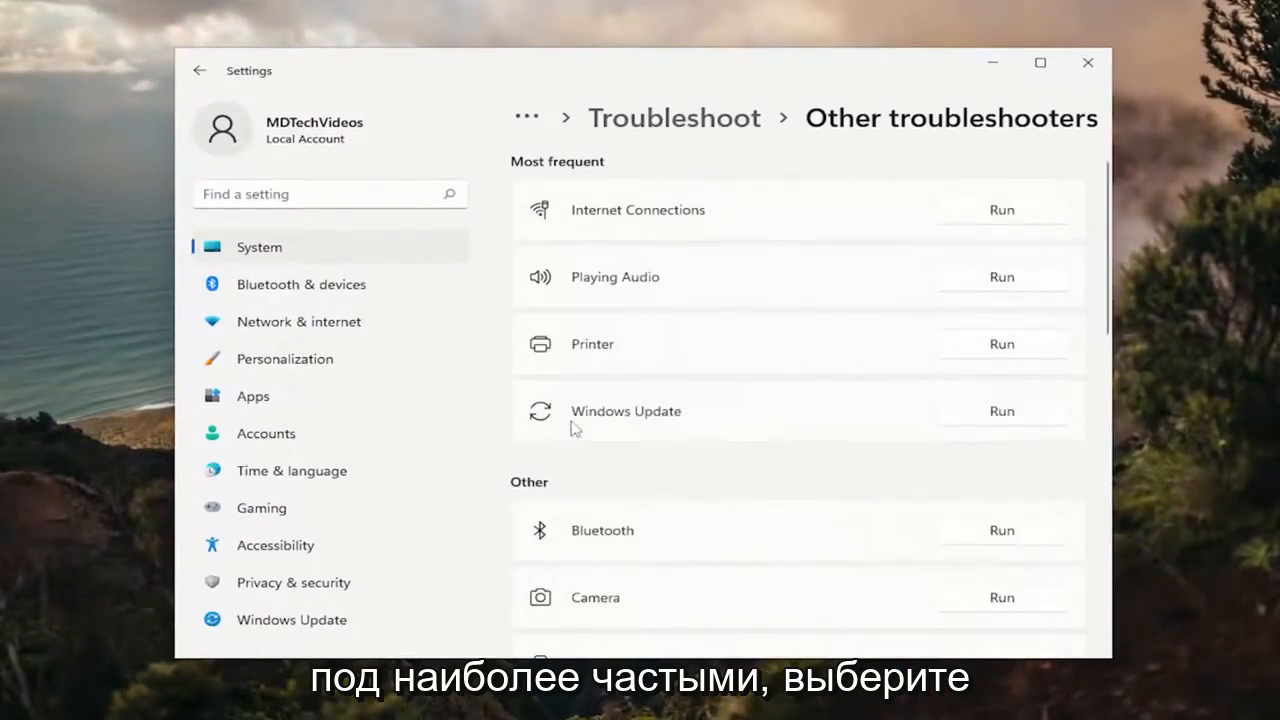
mouse_move(1040, 444)
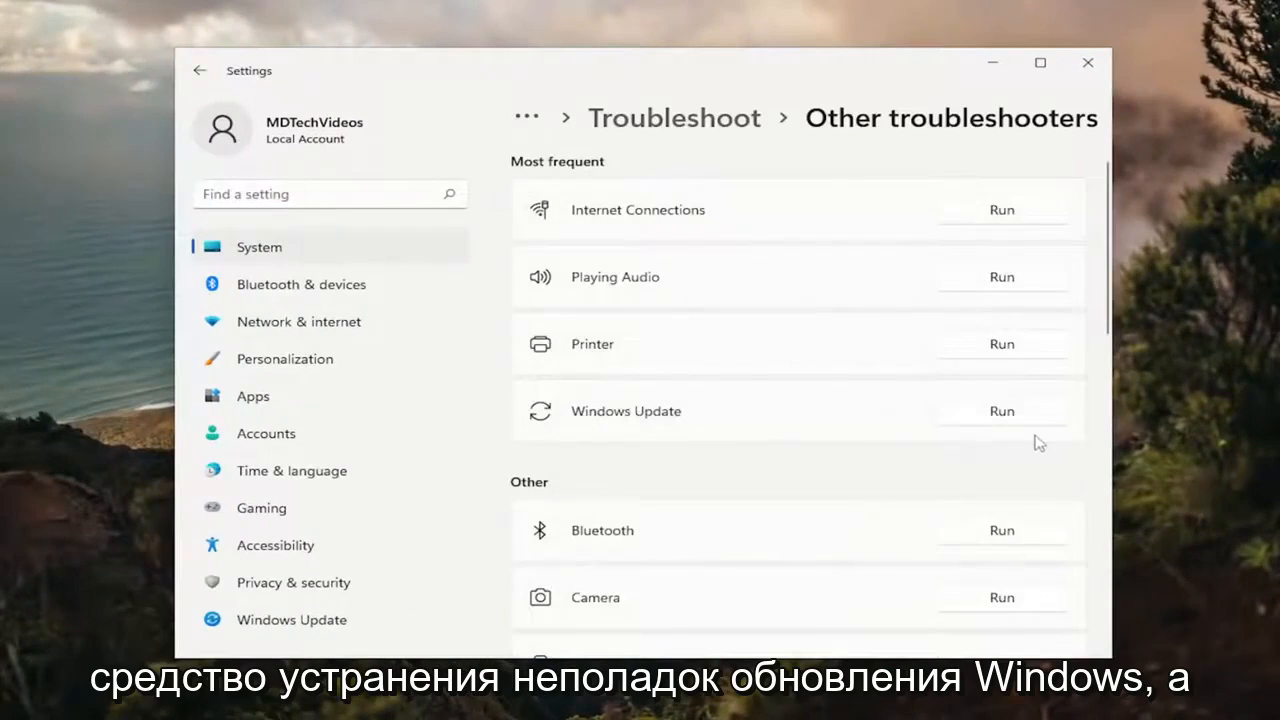
Step: Run the Windows Update troubleshooter to completion, dismiss its results and close Settings
click(1000, 412)
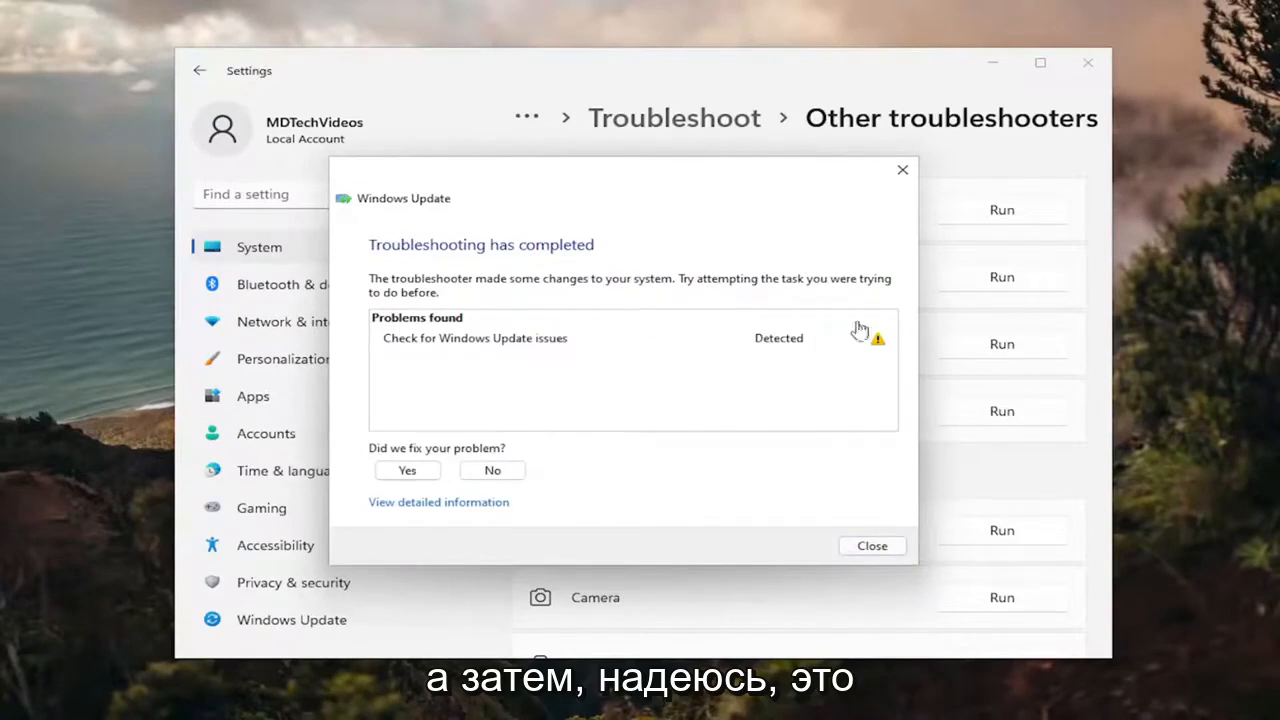
click(872, 544)
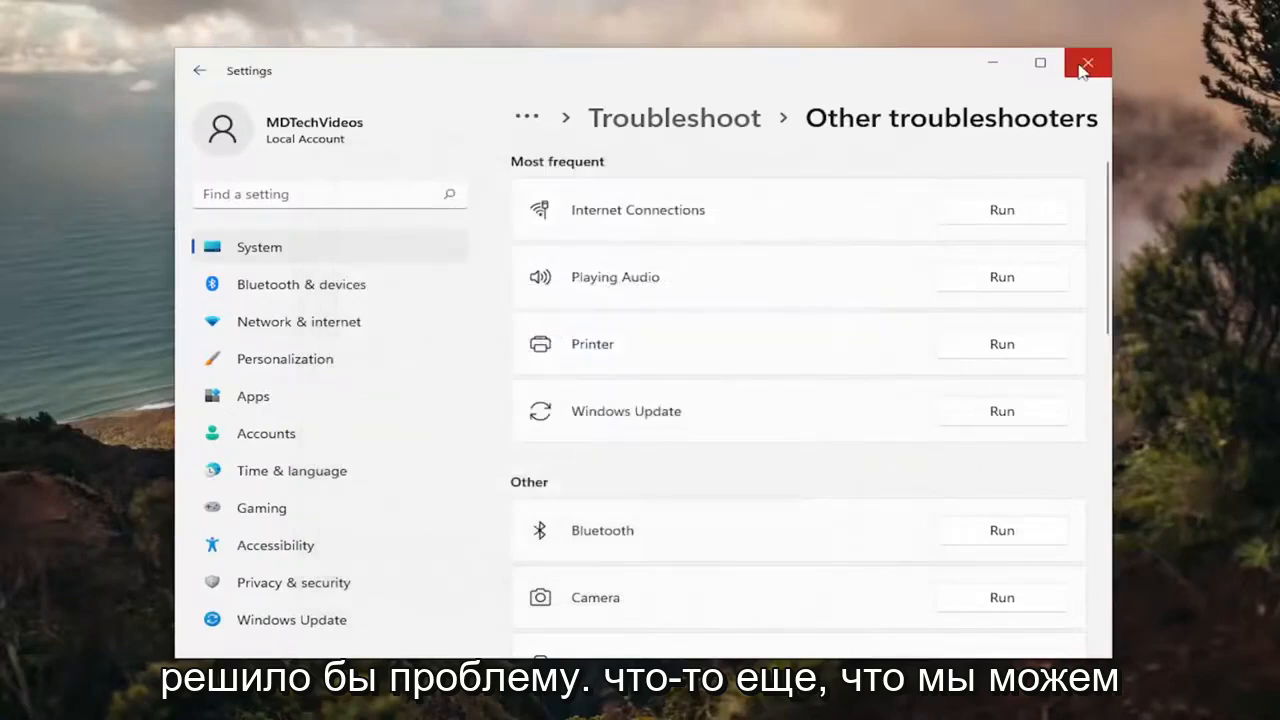
click(1088, 62)
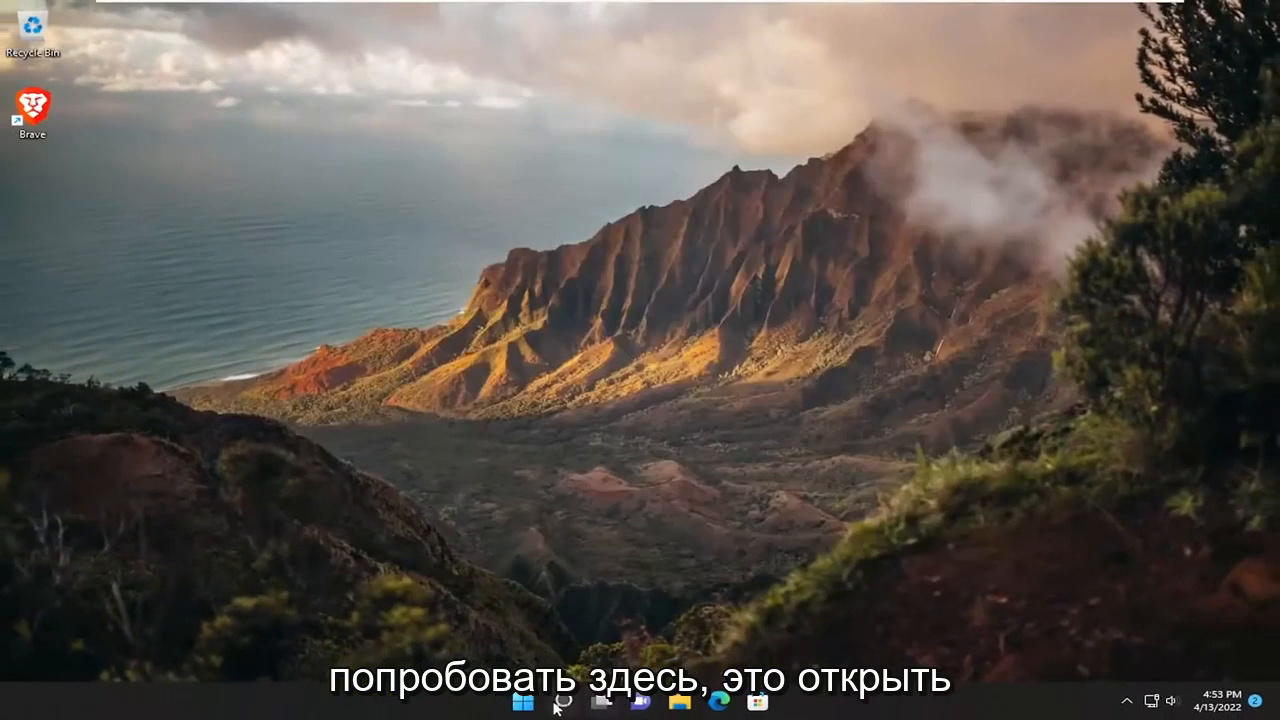
Step: Search 'cmd' and launch Command Prompt as administrator, approving the UAC prompt
click(560, 700)
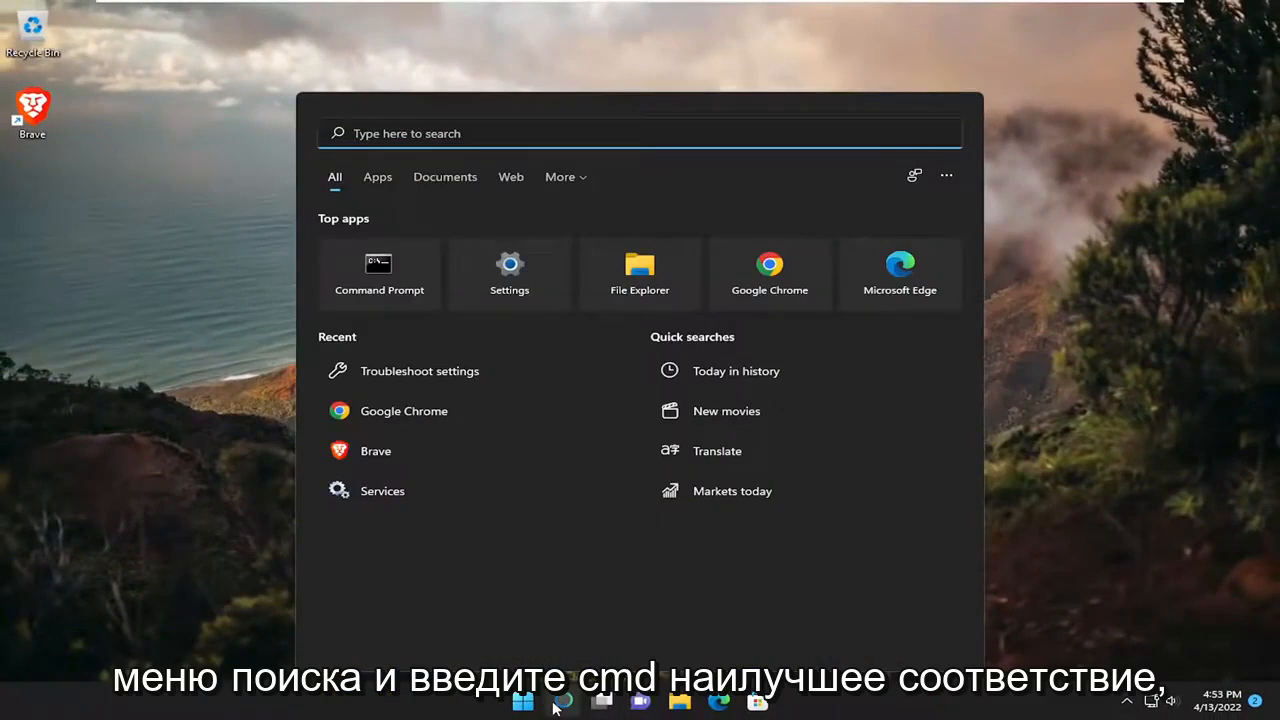
text(cmd)
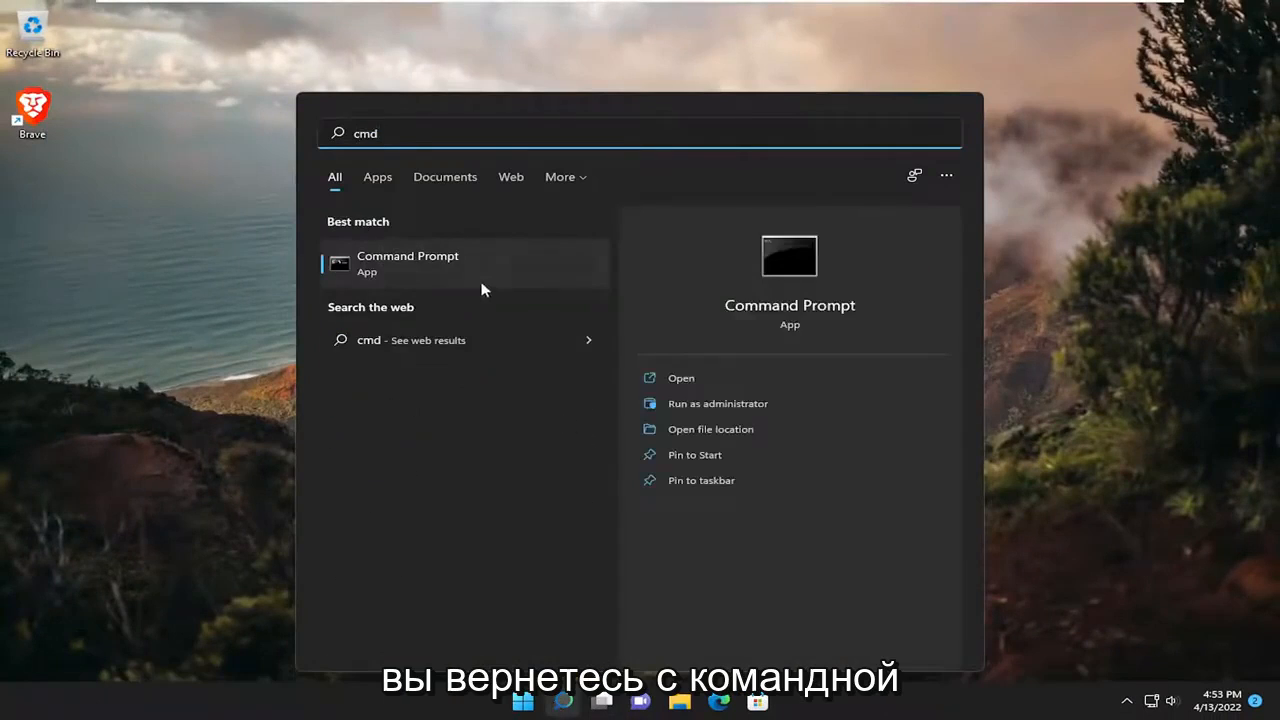
right_click(408, 264)
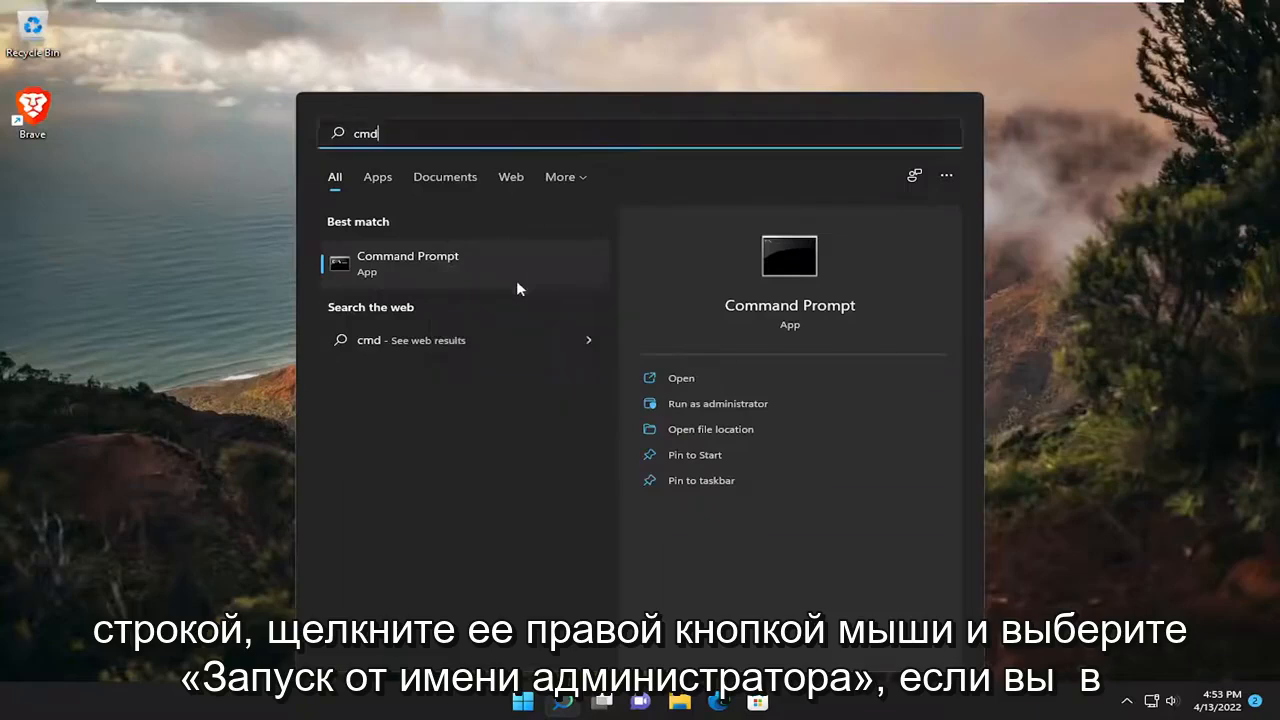
click(716, 404)
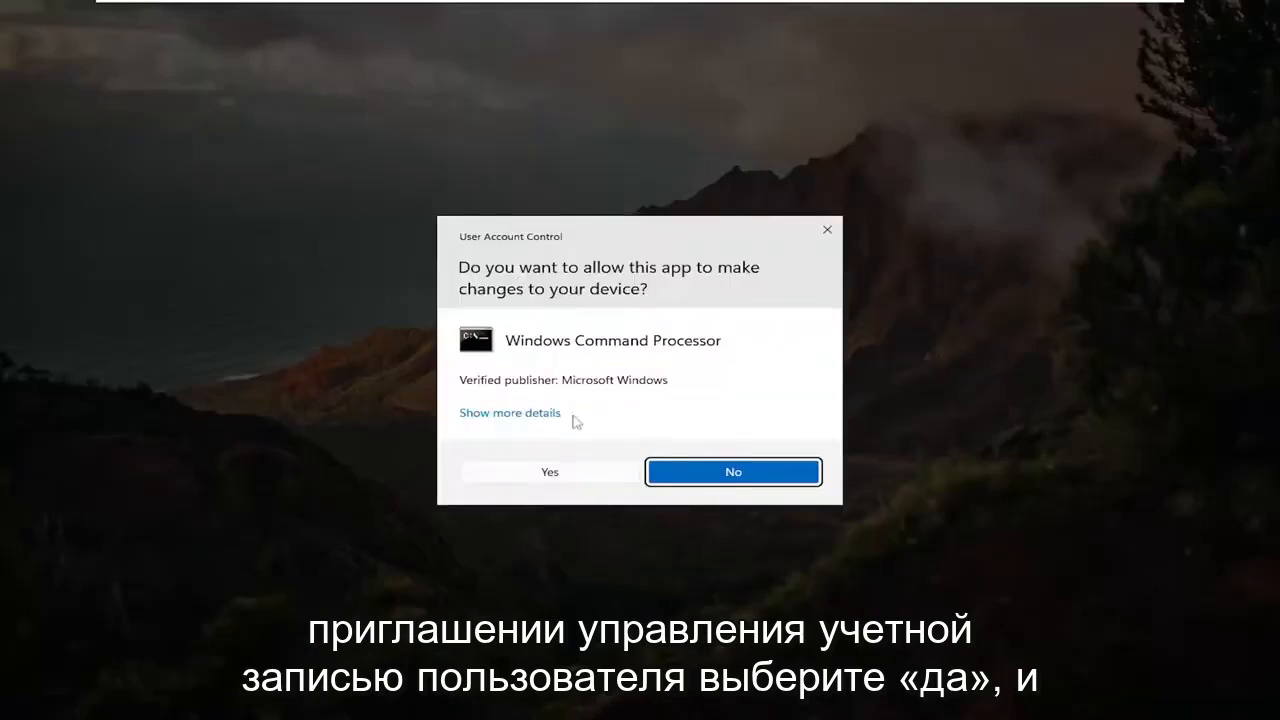
click(548, 472)
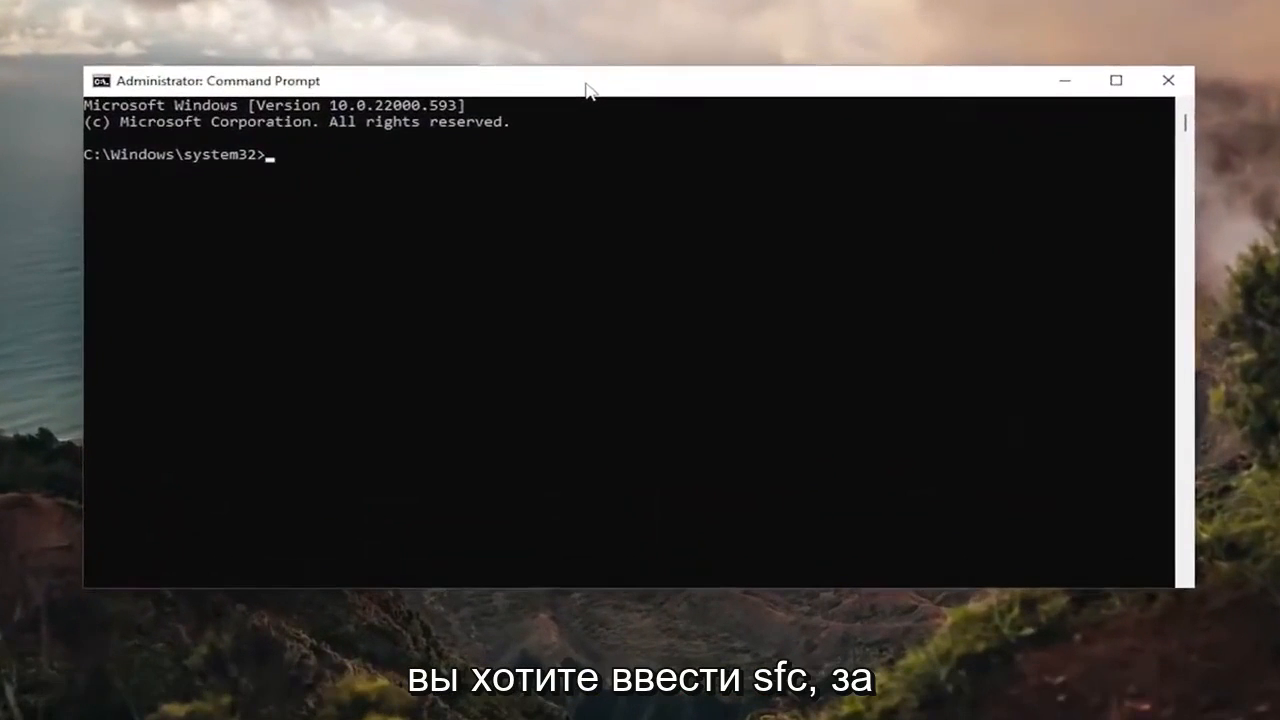
Step: Run 'sfc /scannow' in the elevated Command Prompt
text(sfc)
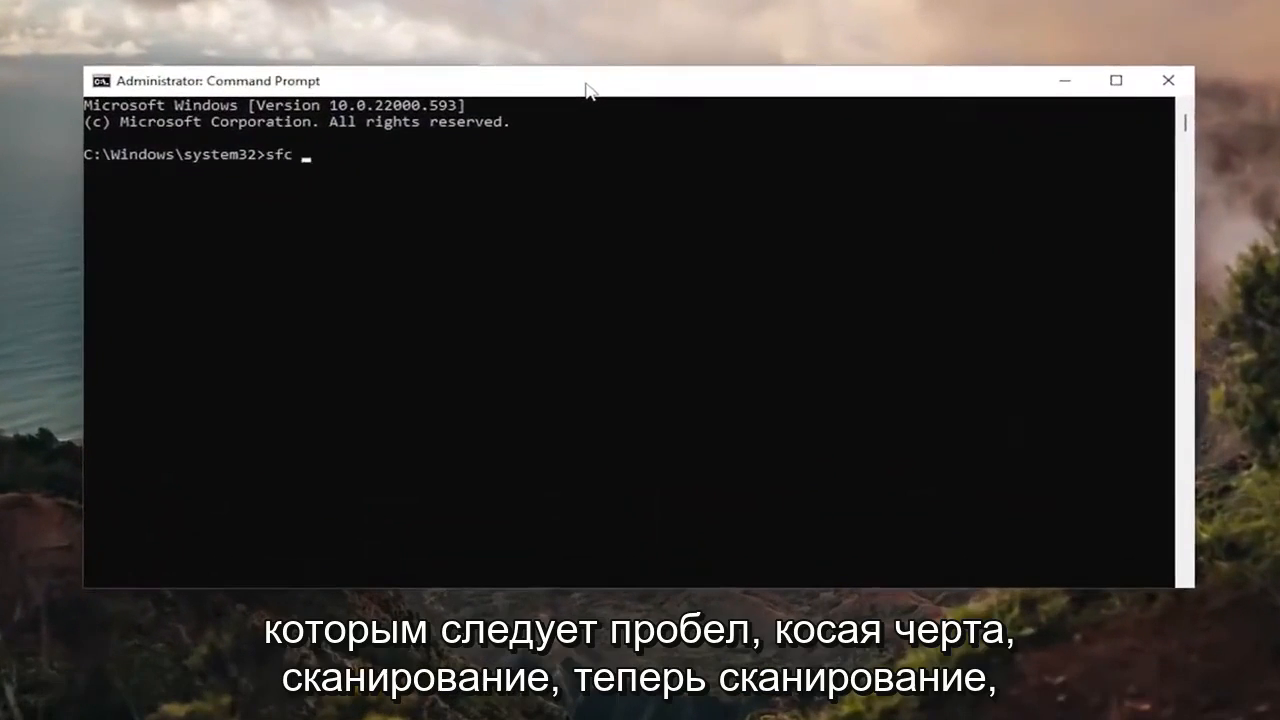
text(/scannow)
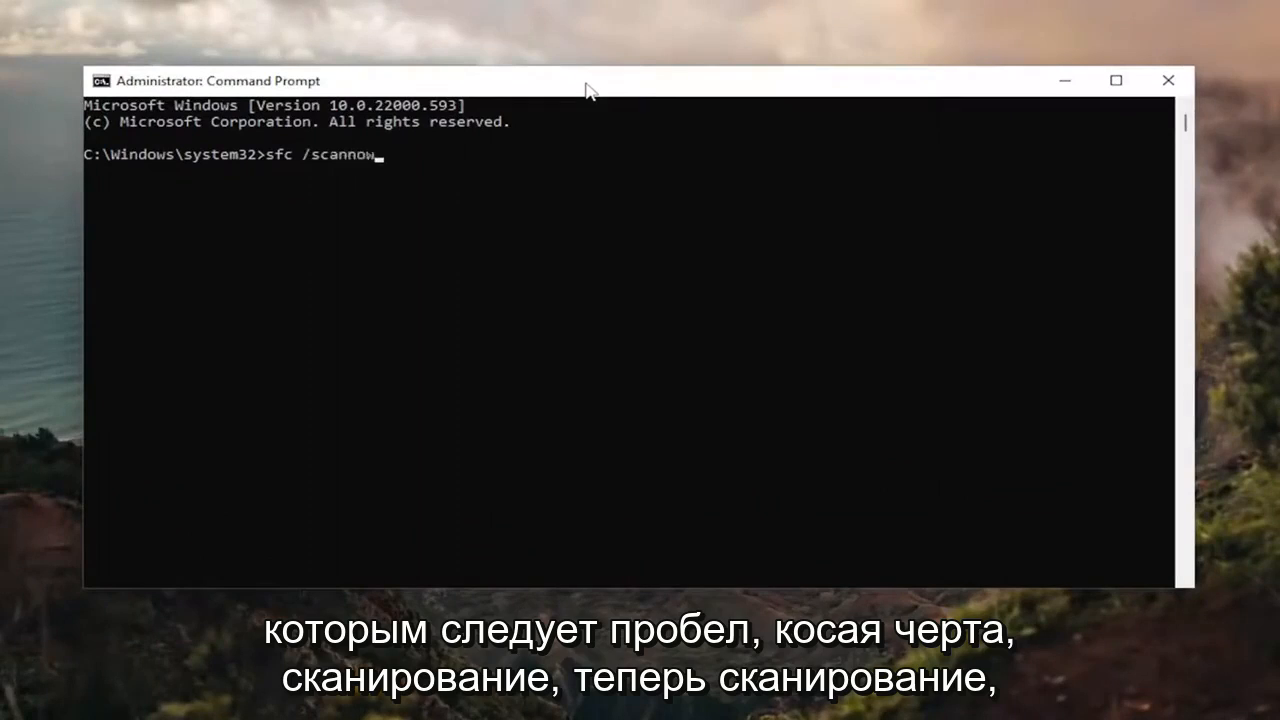
mouse_move(400, 240)
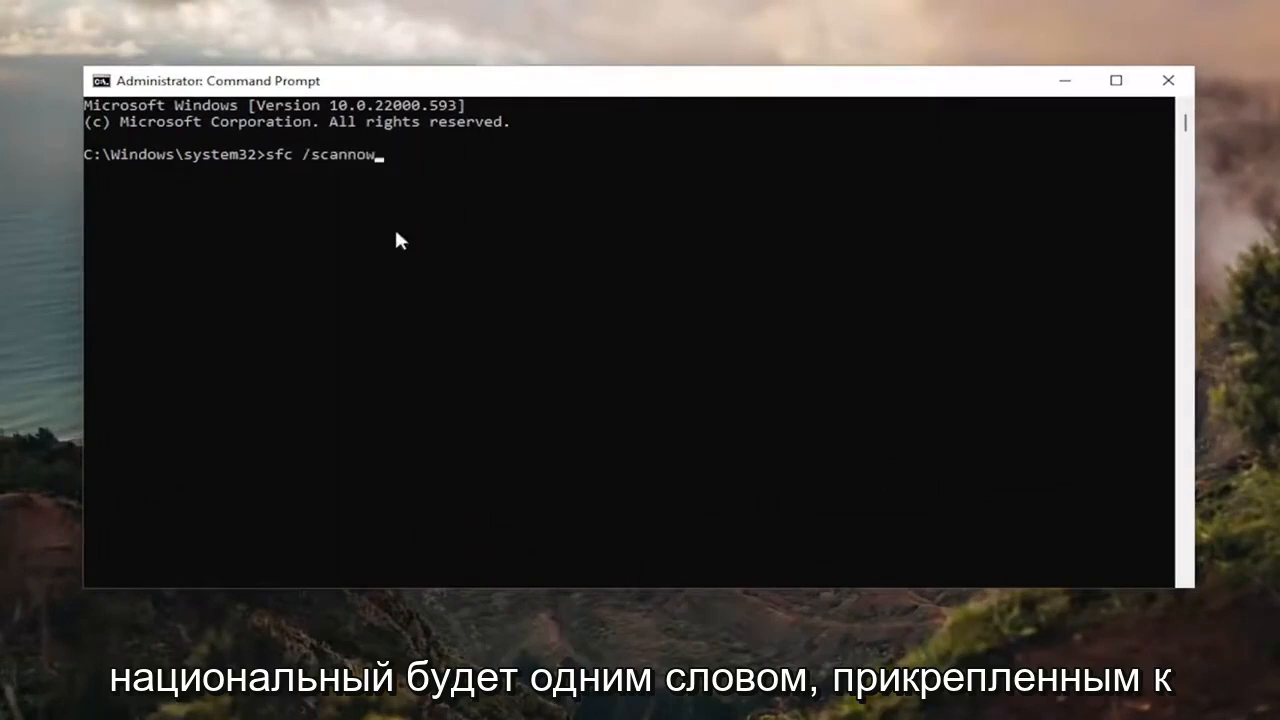
mouse_move(380, 304)
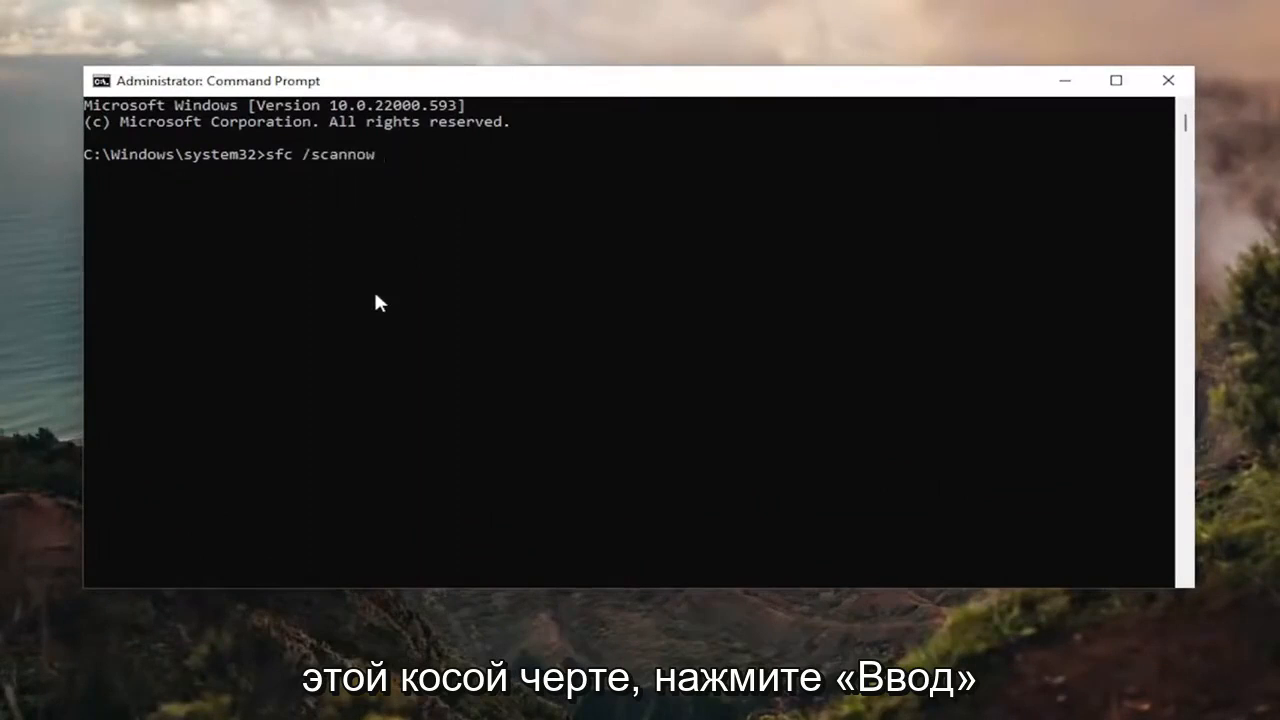
key(Return)
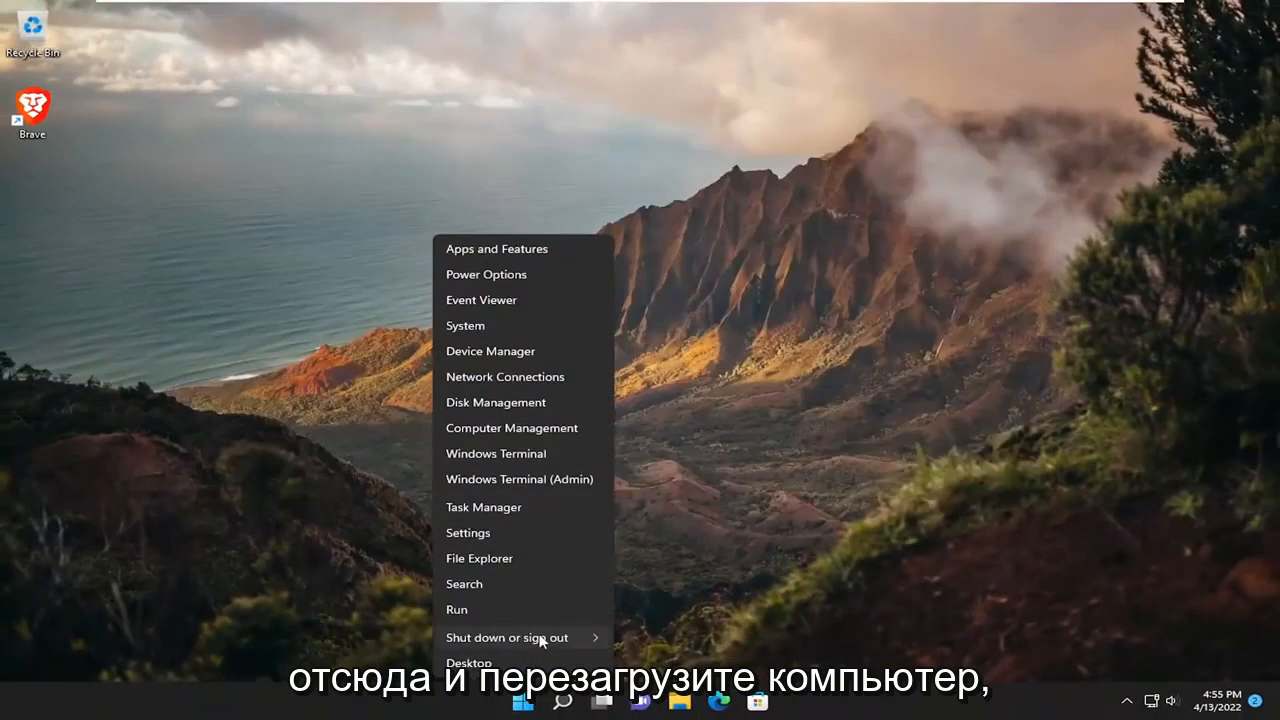
Step: Restart the computer from the Start menu's shut-down options after the scan finishes
click(506, 636)
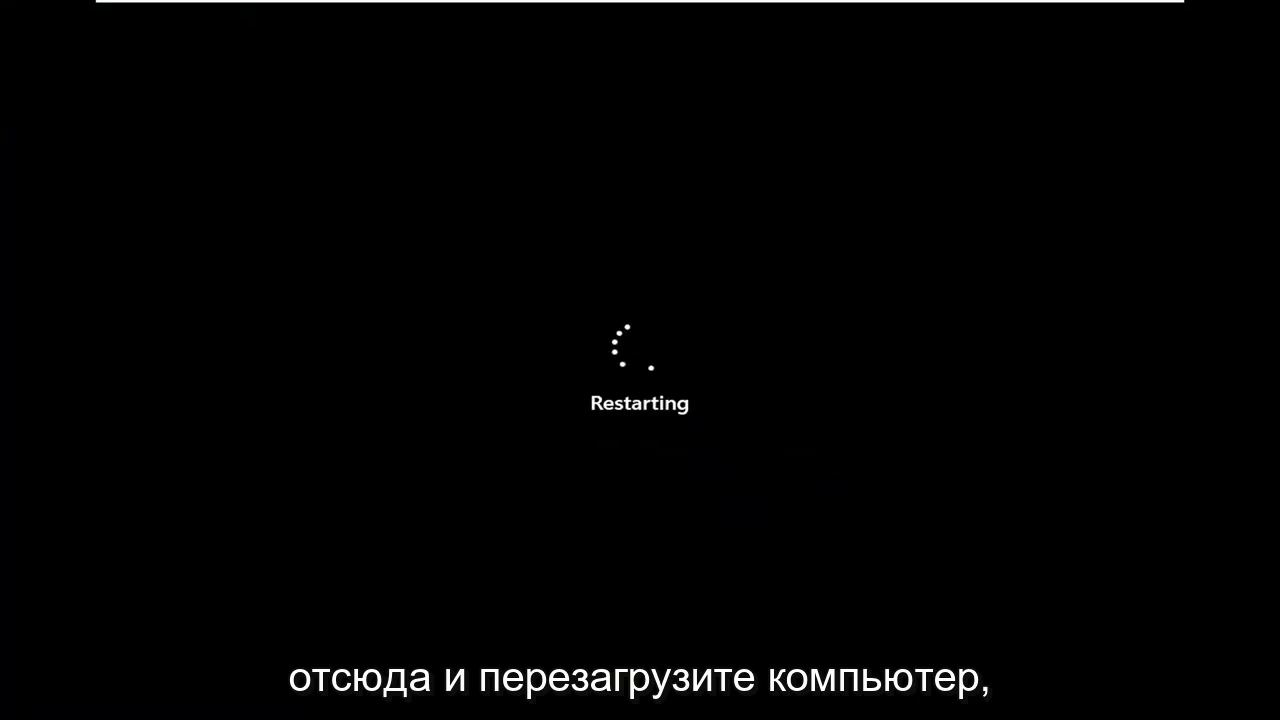